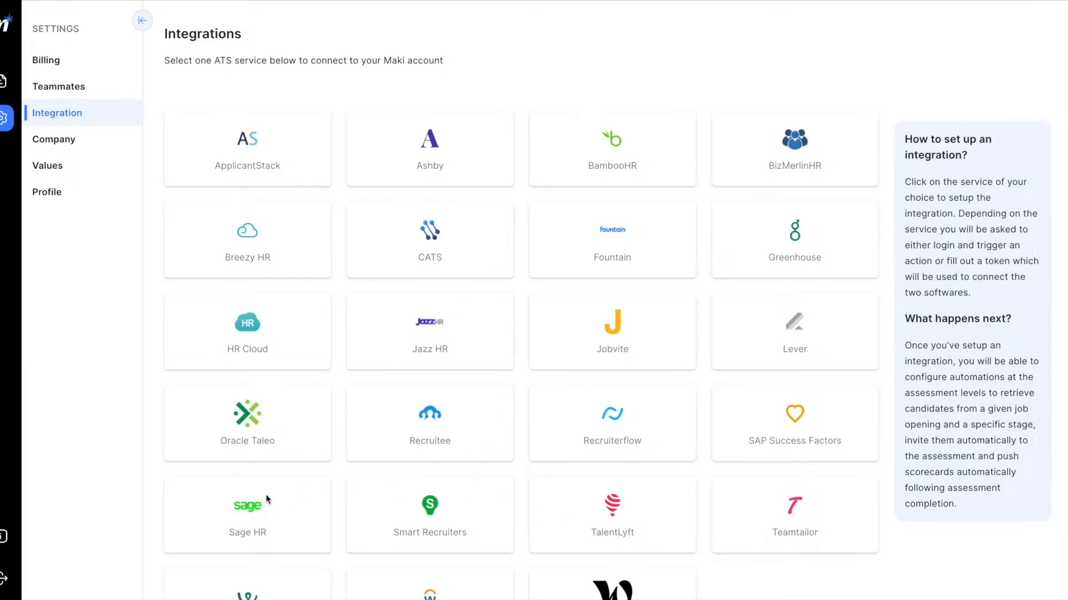
Step: Choose the Workable tile from the ATS integrations list in Settings
scroll("down", 3)
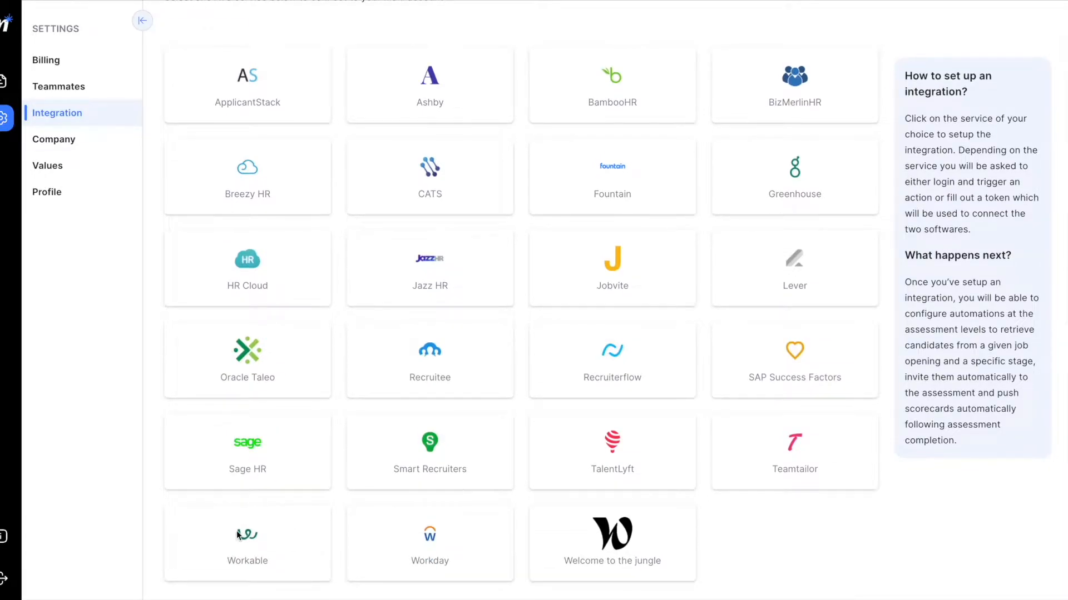
left_click(247, 543)
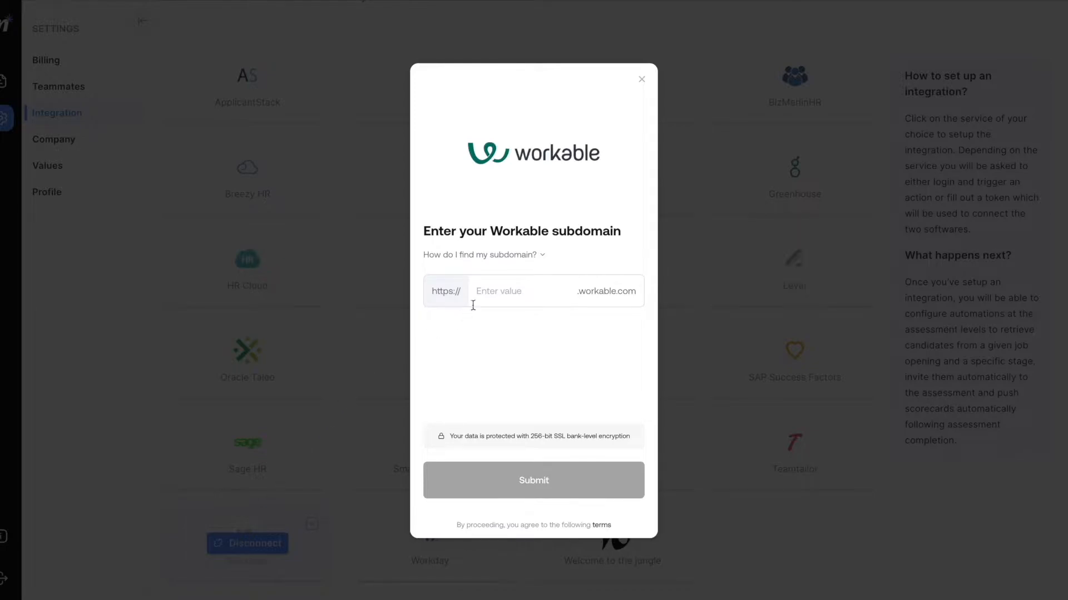
Step: Reveal the subdomain help and enter 'acme' as the Workable subdomain
left_click(480, 254)
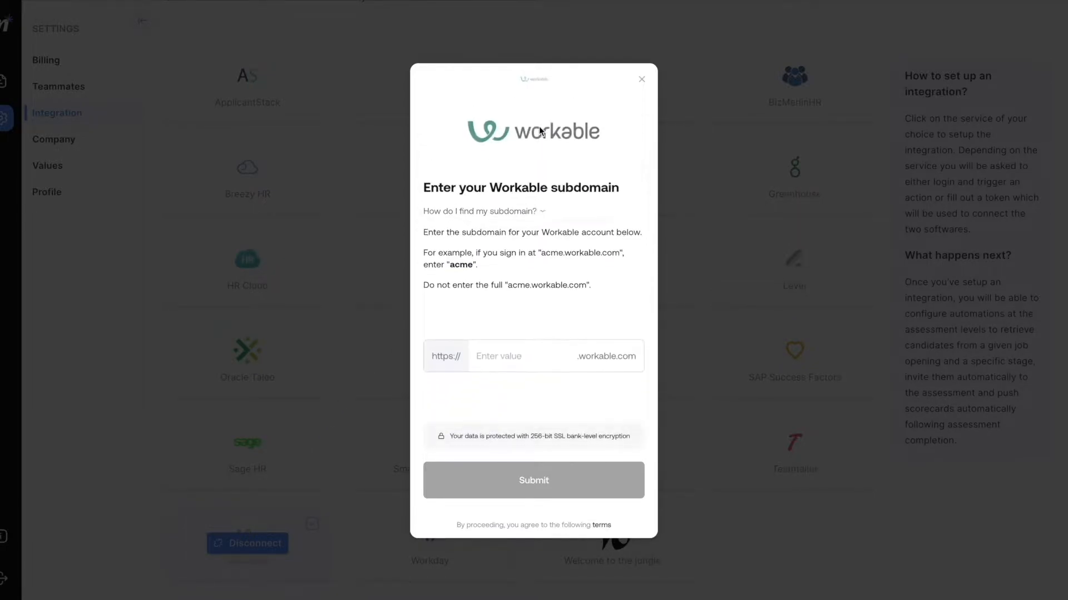
type("acm")
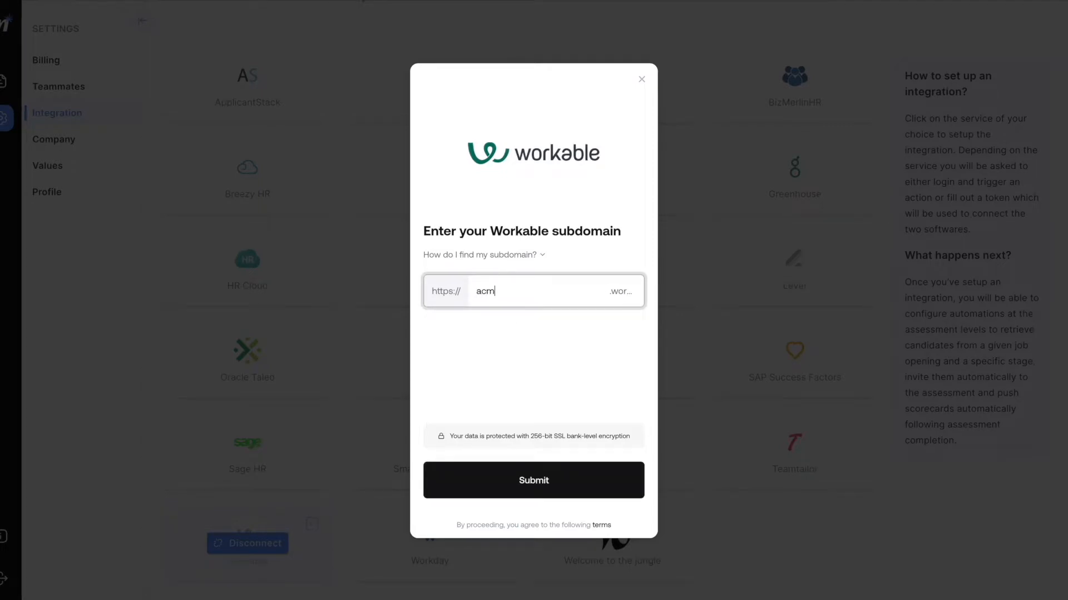
type("e")
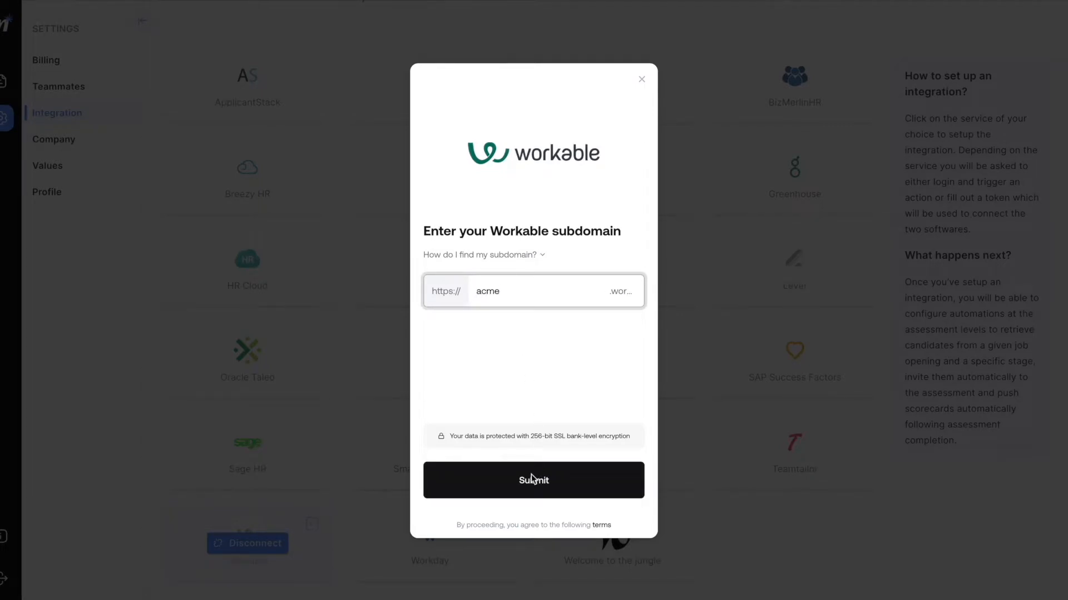
left_click(533, 480)
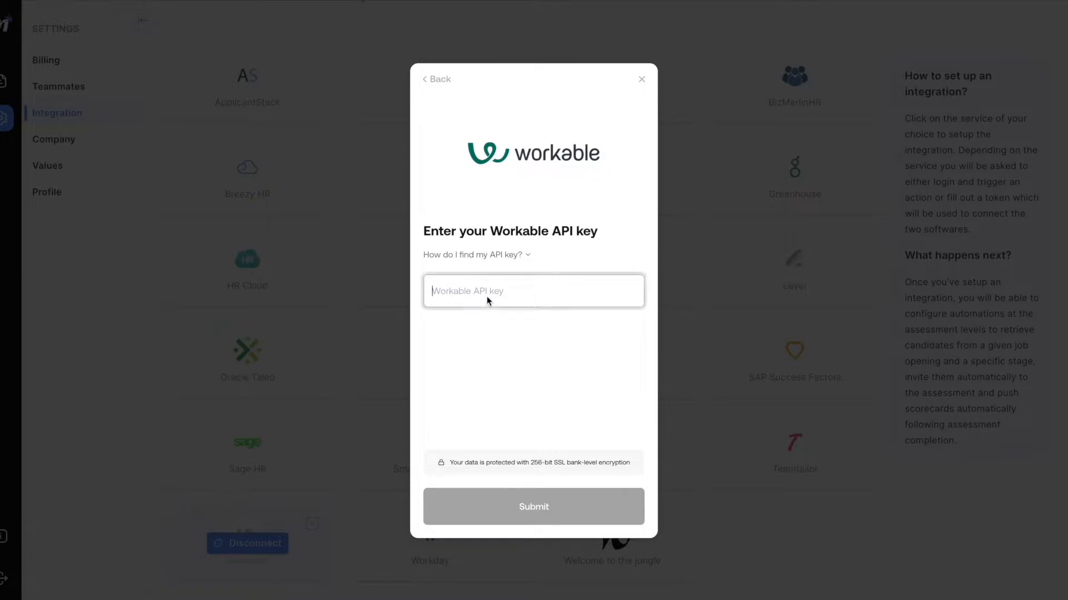
mouse_move(516, 265)
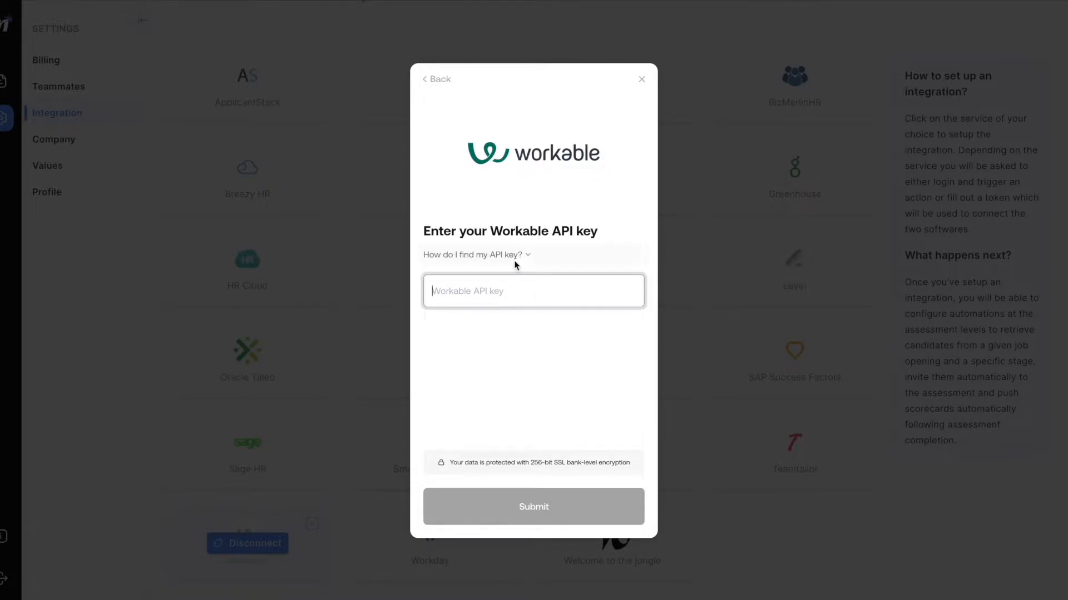
left_click(475, 255)
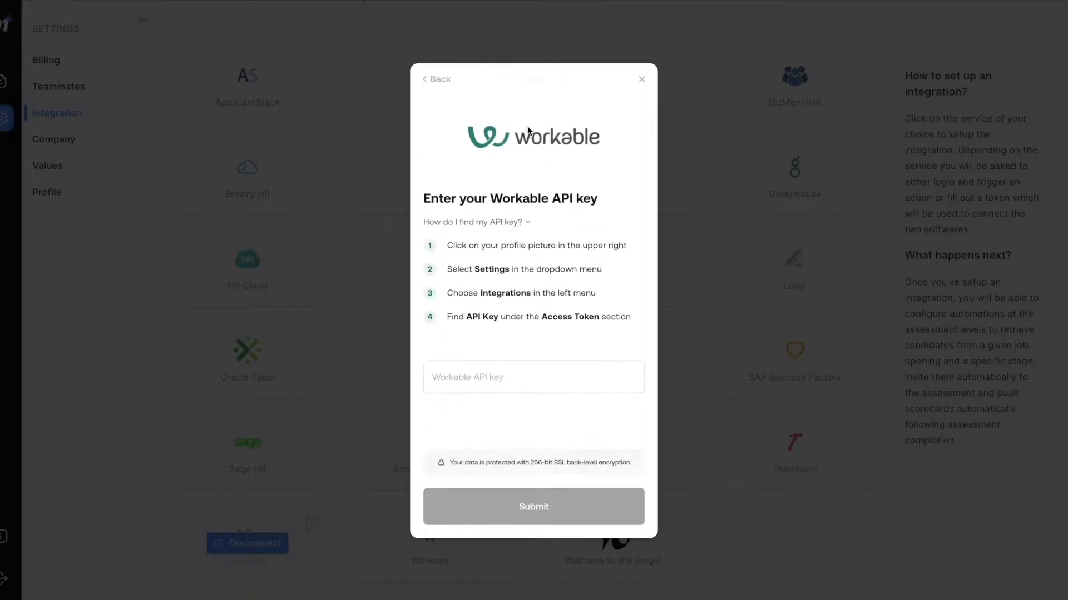
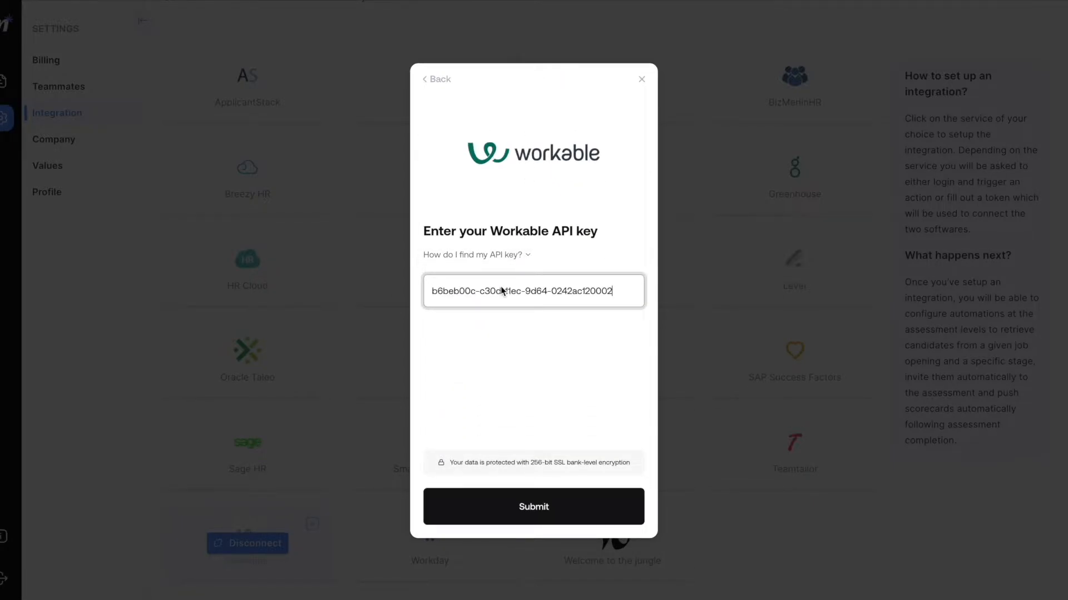
mouse_move(507, 500)
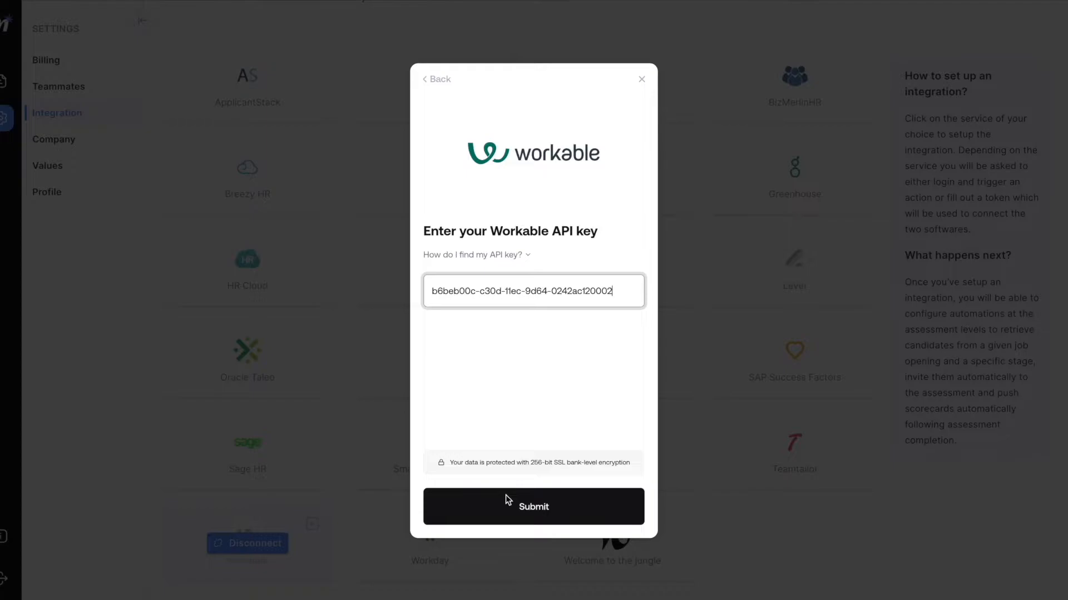
left_click(534, 506)
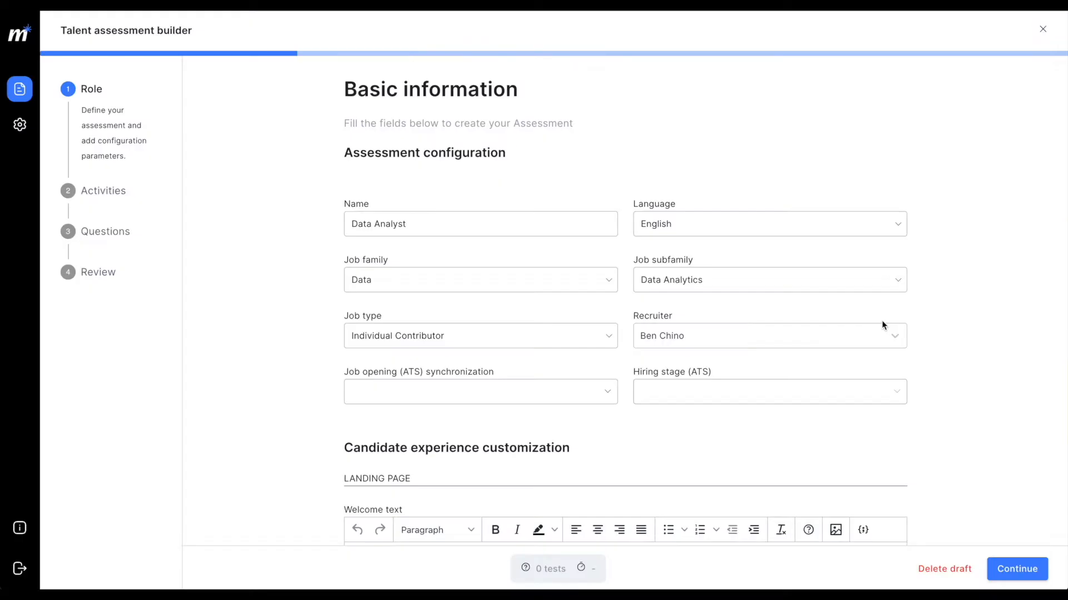
mouse_move(320, 318)
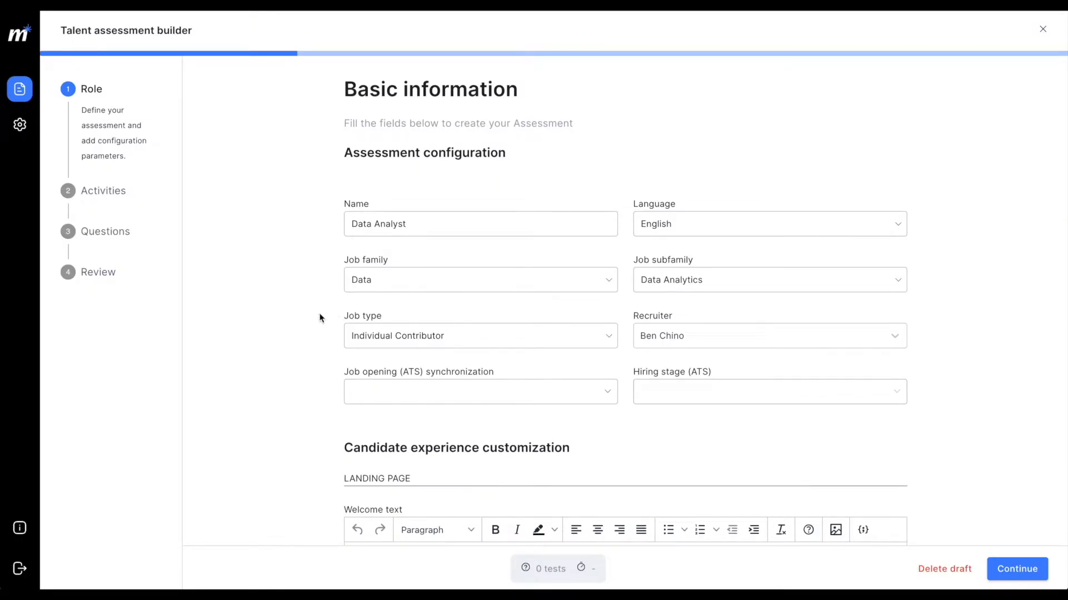
mouse_move(380, 410)
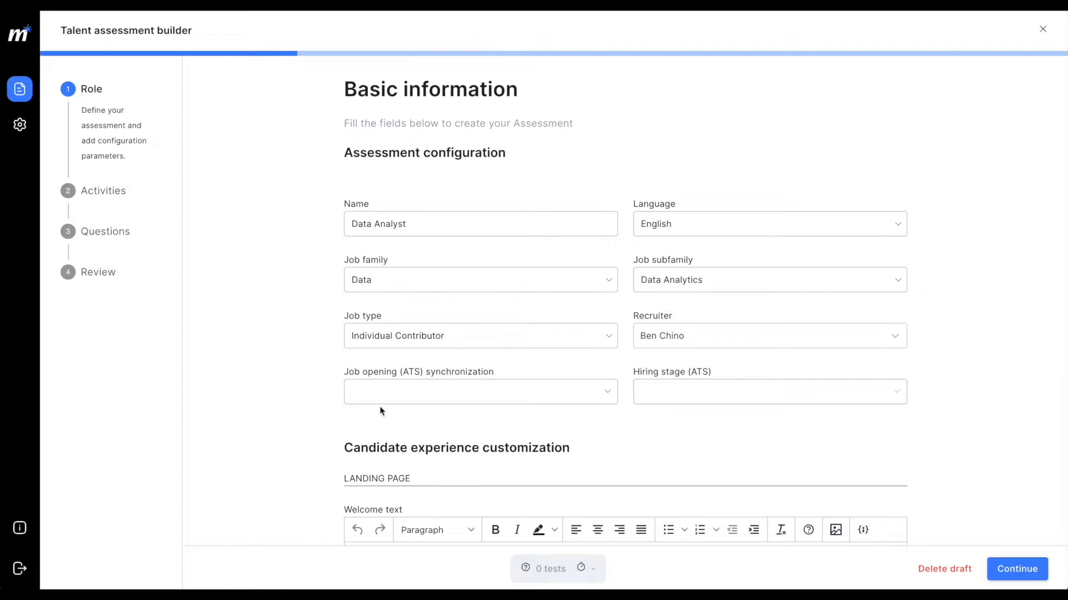
Step: Sync the Data Analyst assessment to Workable's Data Analyst job at the Assessment stage
left_click(476, 390)
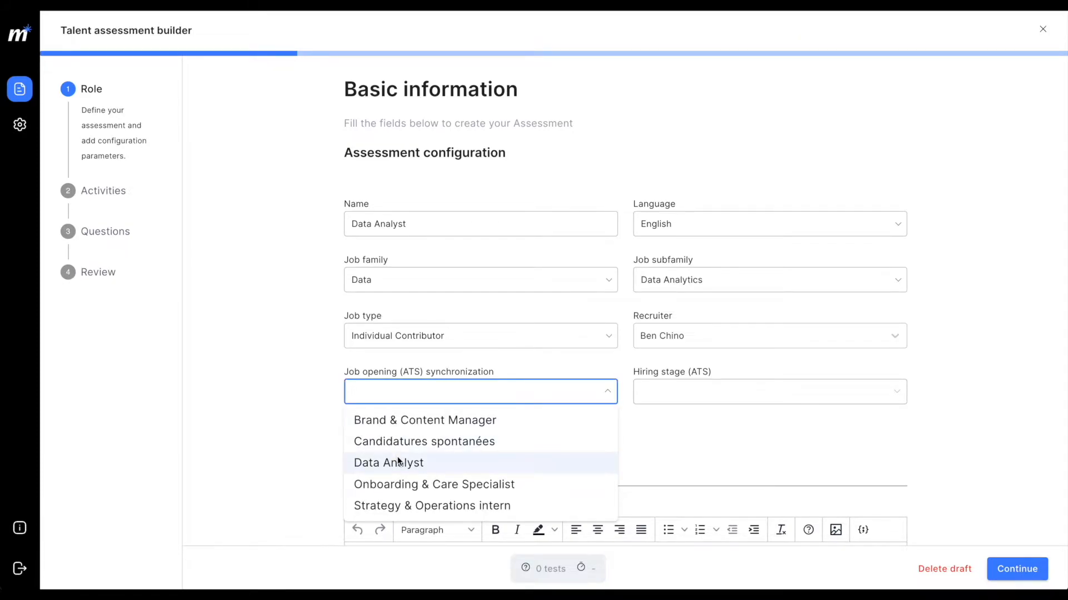
left_click(388, 463)
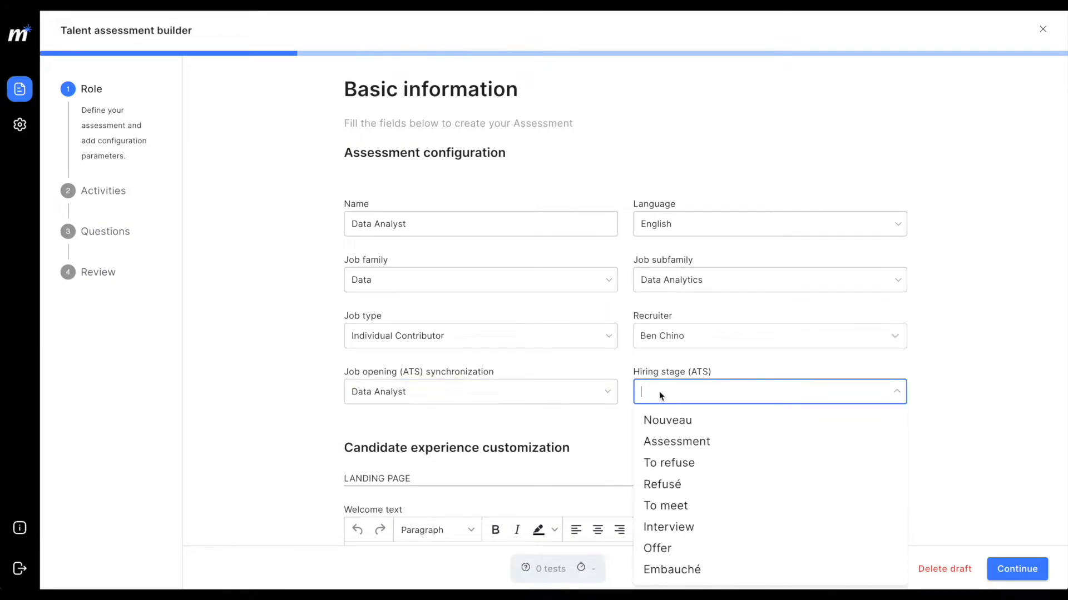
left_click(676, 441)
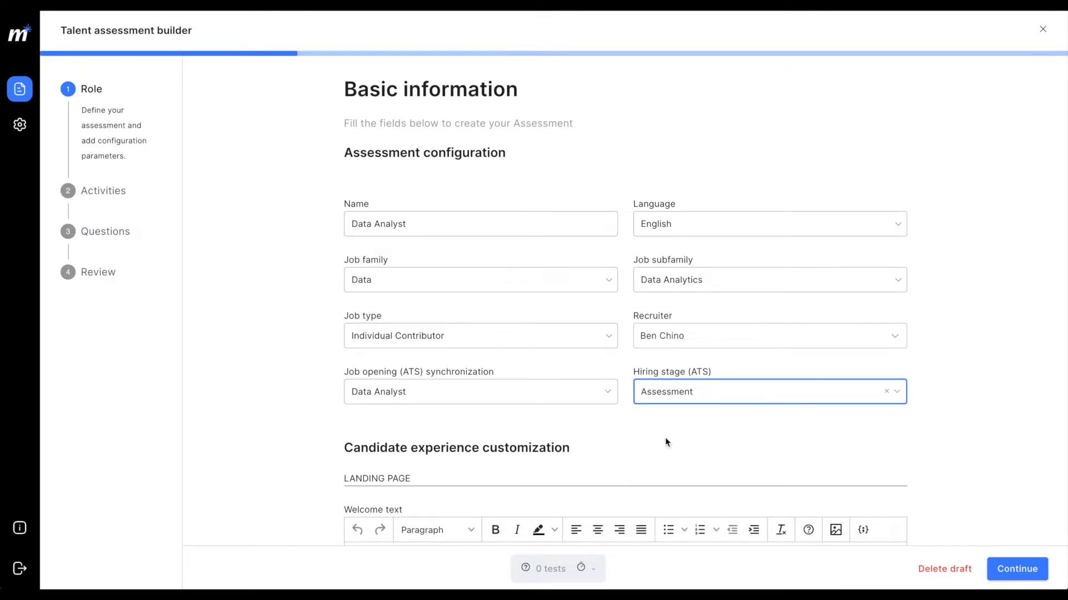
left_click(1017, 569)
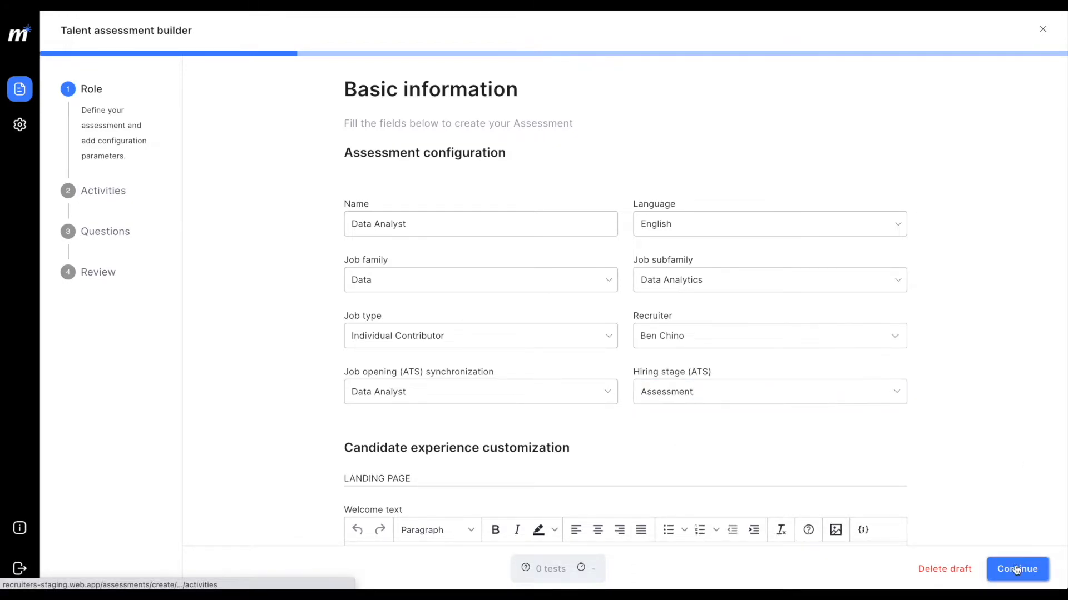
left_click(1016, 568)
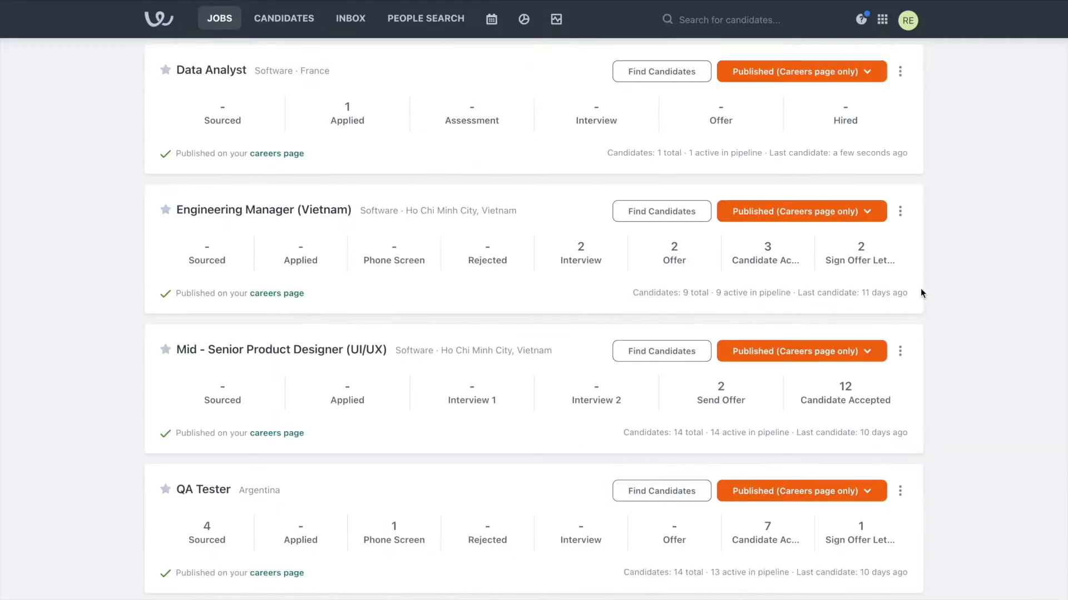
mouse_move(210, 70)
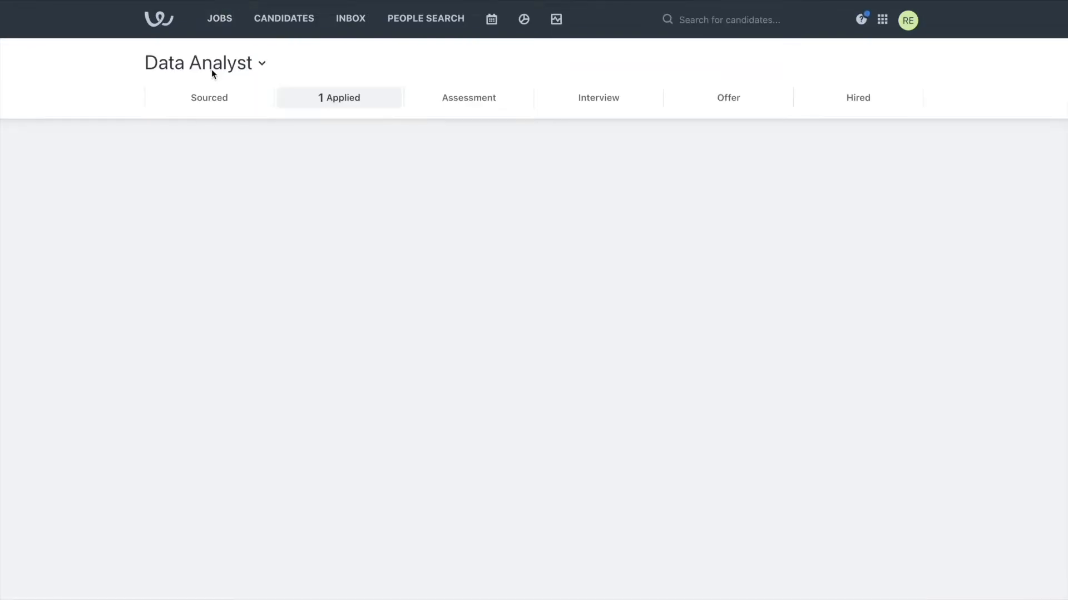
left_click(339, 98)
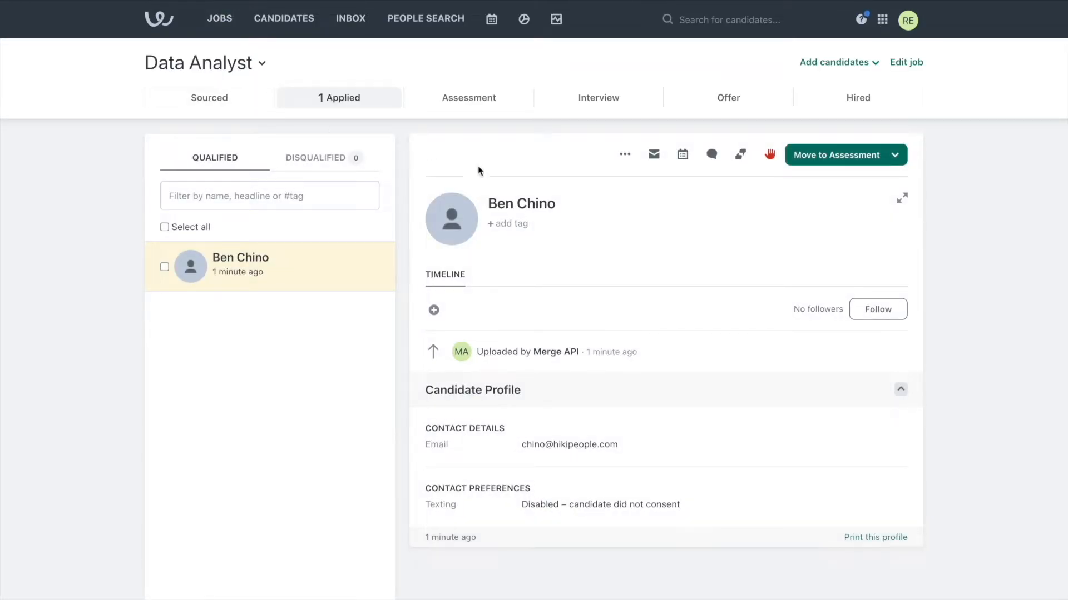
mouse_move(889, 195)
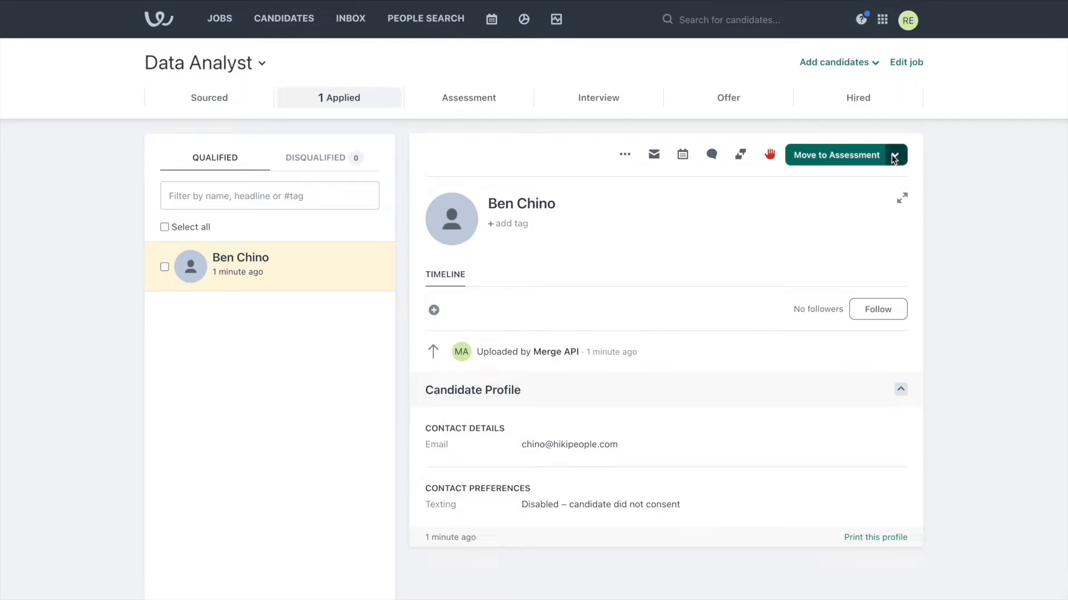
left_click(895, 155)
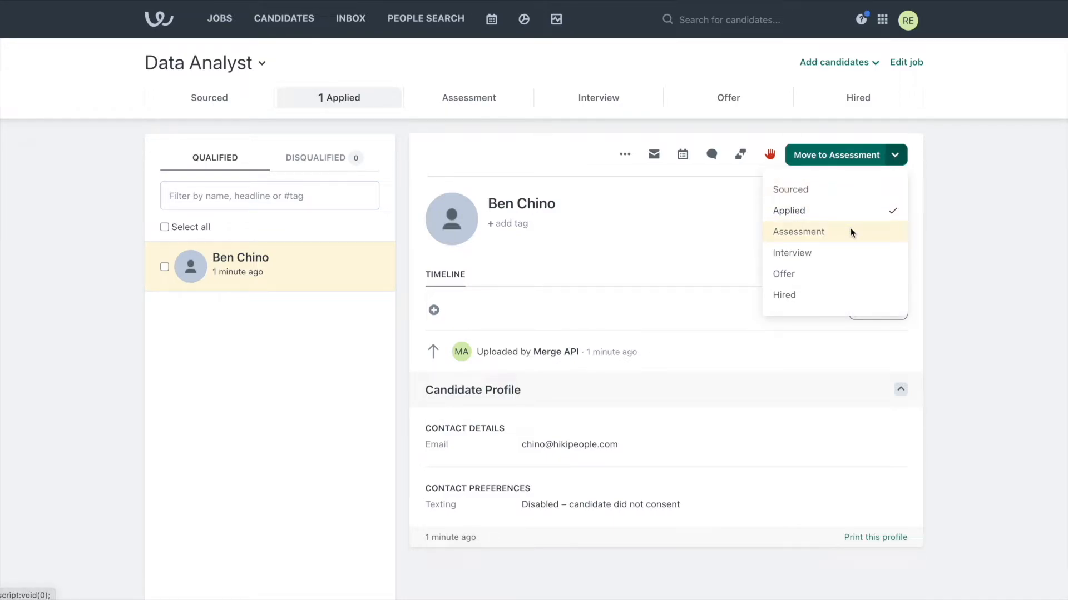
left_click(798, 231)
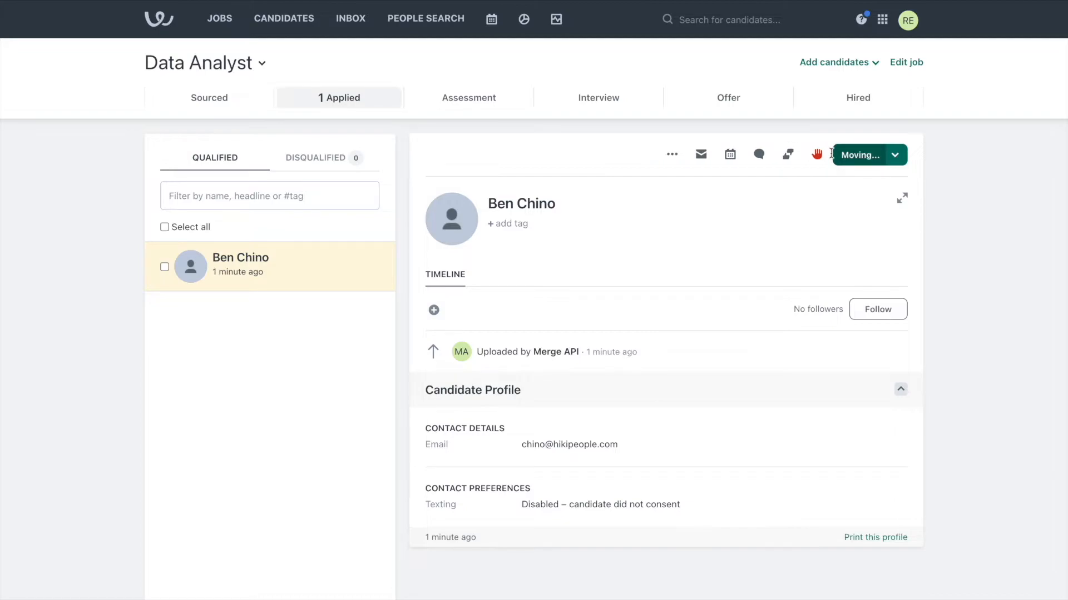
left_click(860, 155)
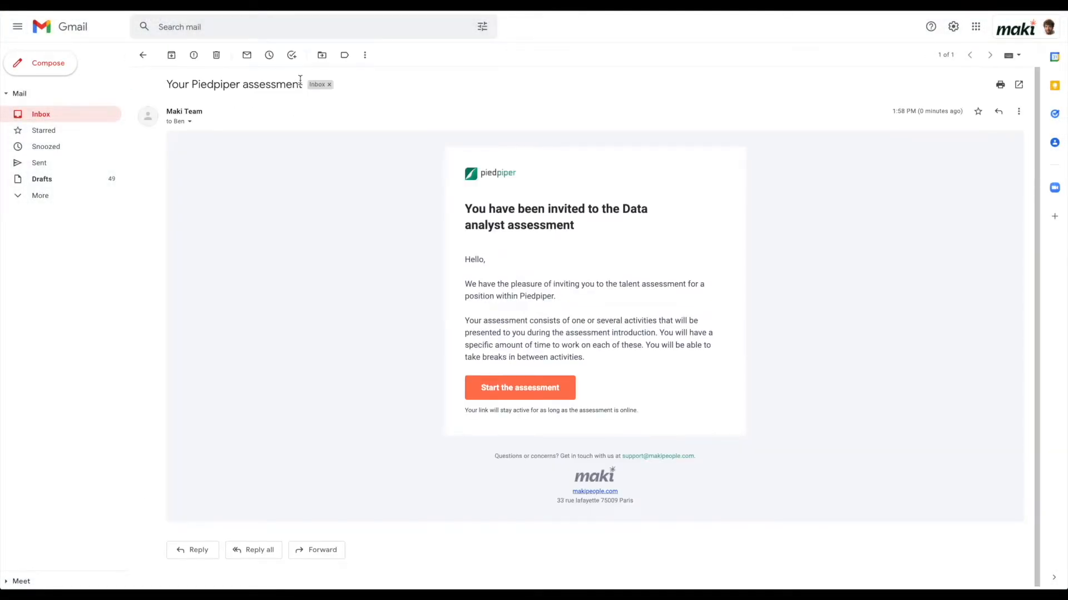
mouse_move(518, 354)
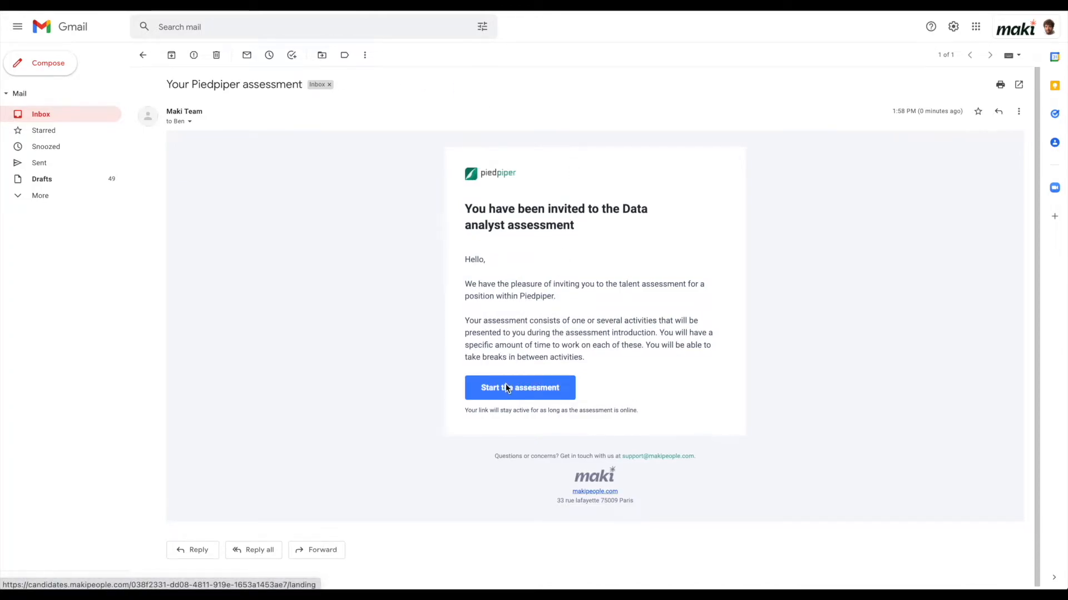
Step: Follow 'Start the assessment' in the Piedpiper Data analyst invitation email
left_click(519, 387)
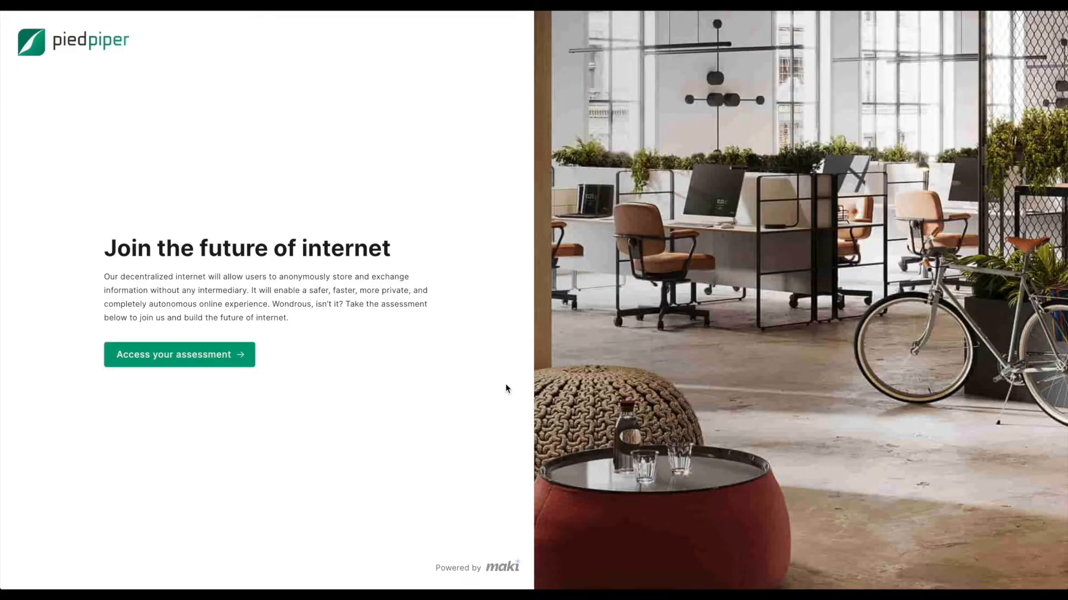
mouse_move(175, 362)
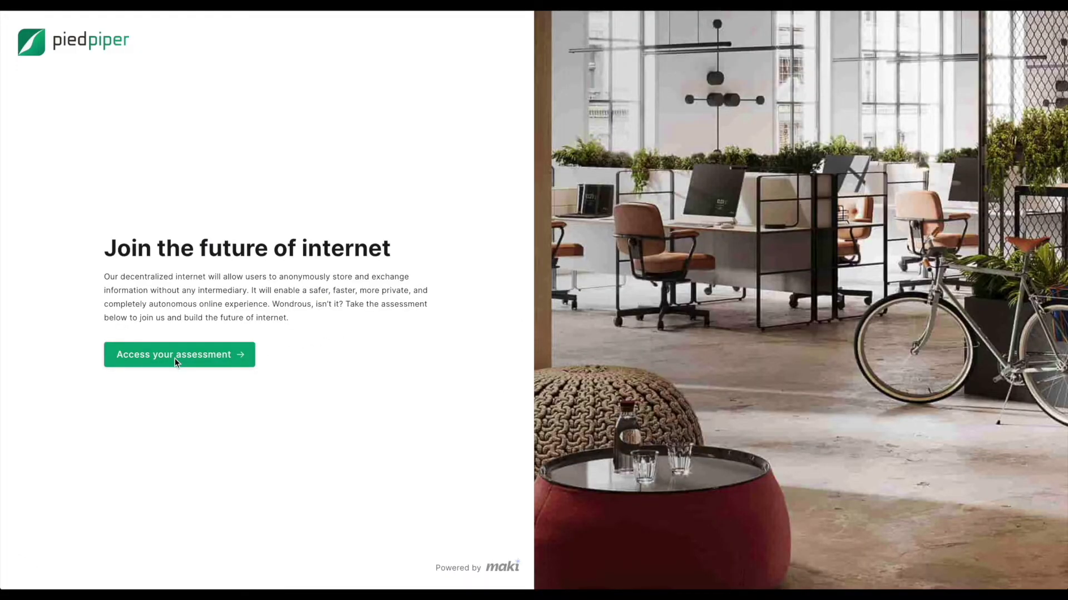
Step: Choose 'Access your assessment' on the Piedpiper landing page
left_click(179, 354)
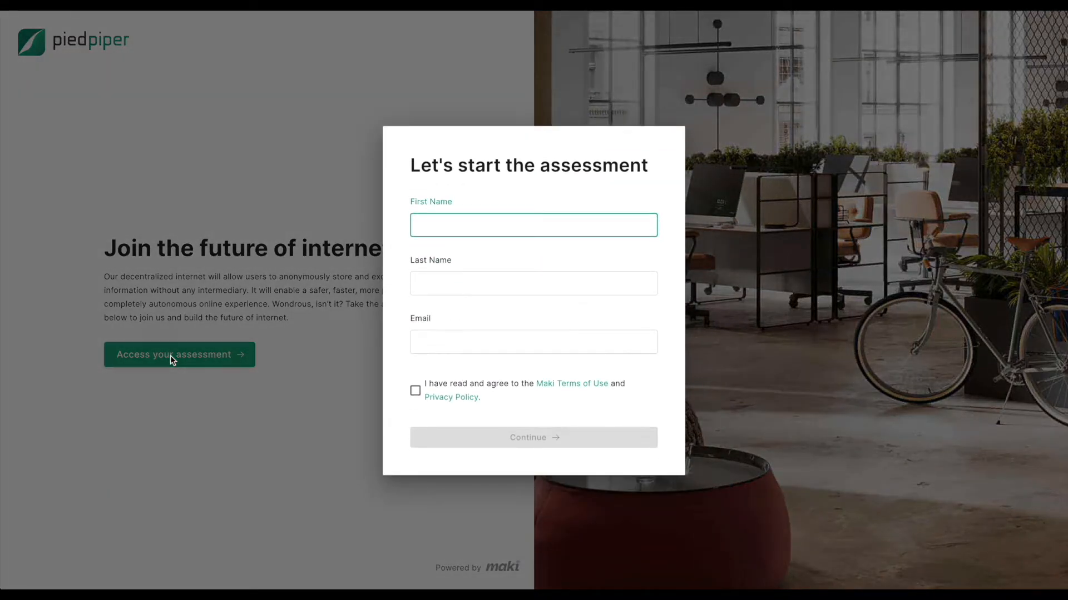
mouse_move(444, 225)
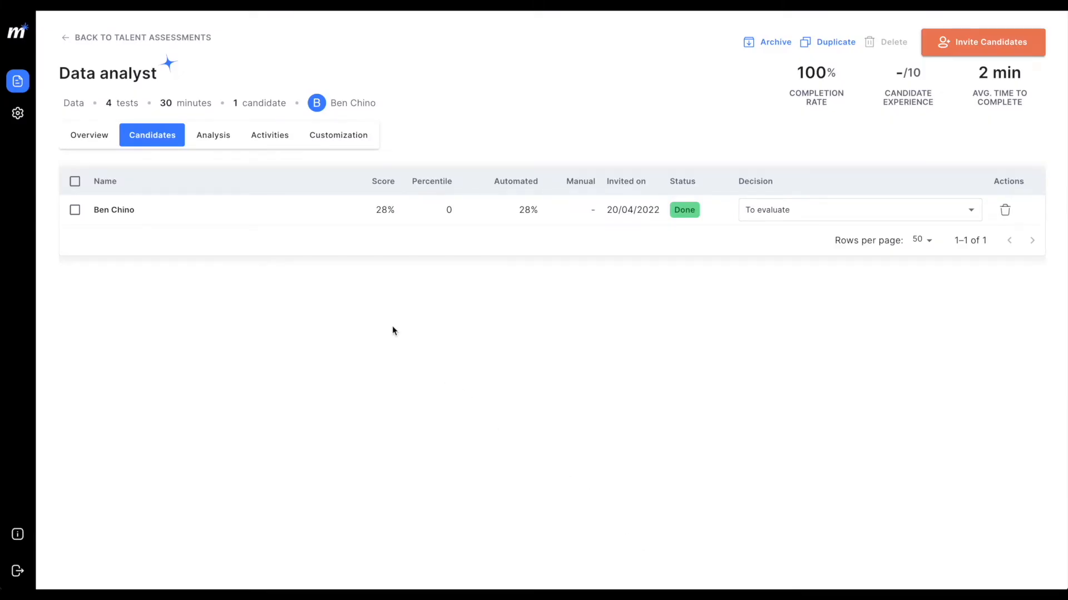
left_click(113, 209)
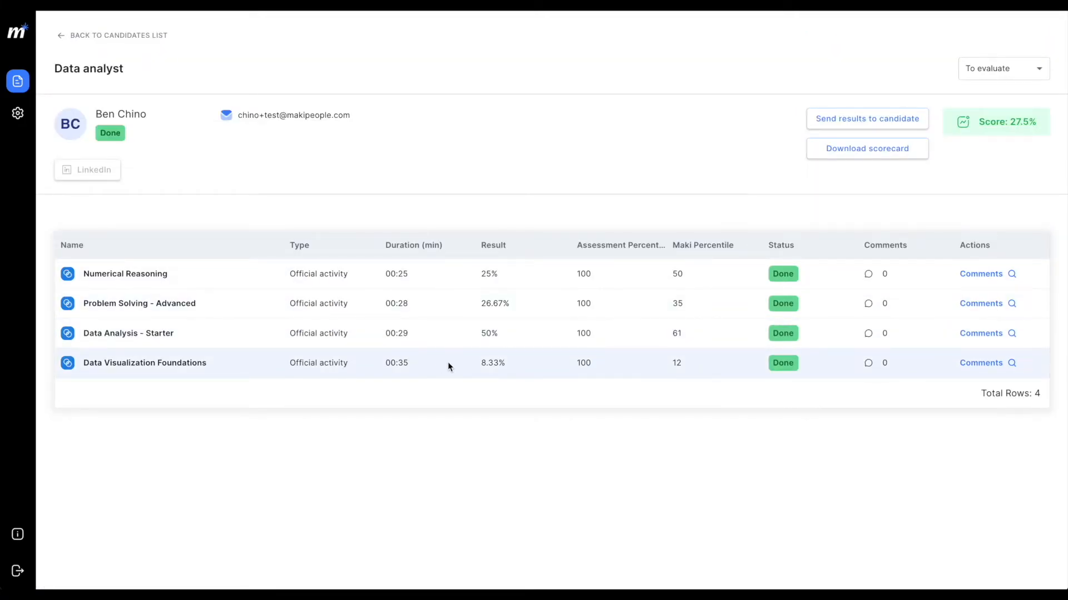
mouse_move(480, 308)
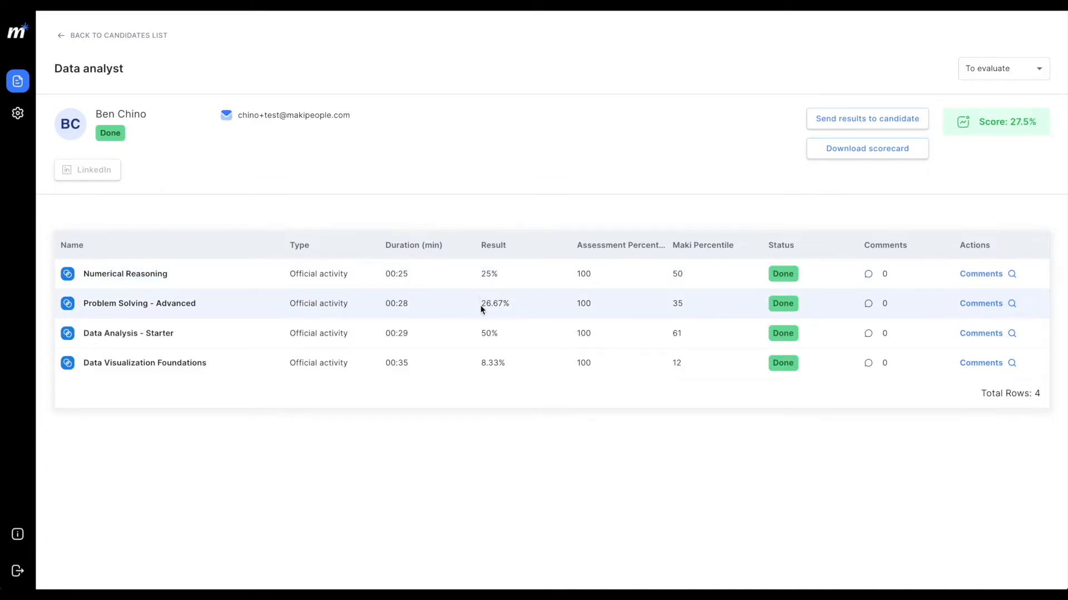
mouse_move(677, 302)
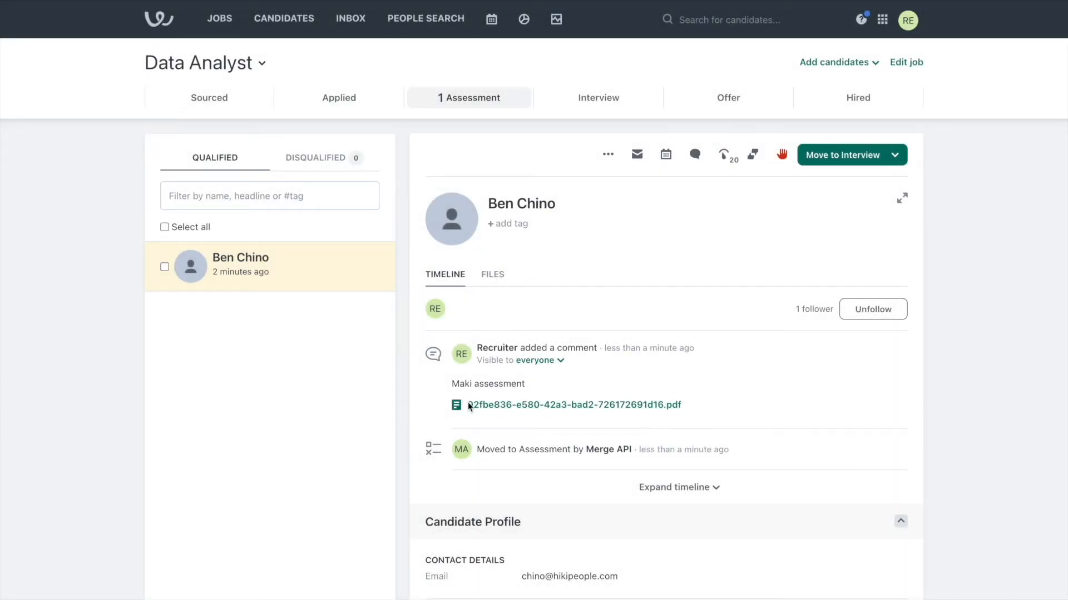
mouse_move(591, 393)
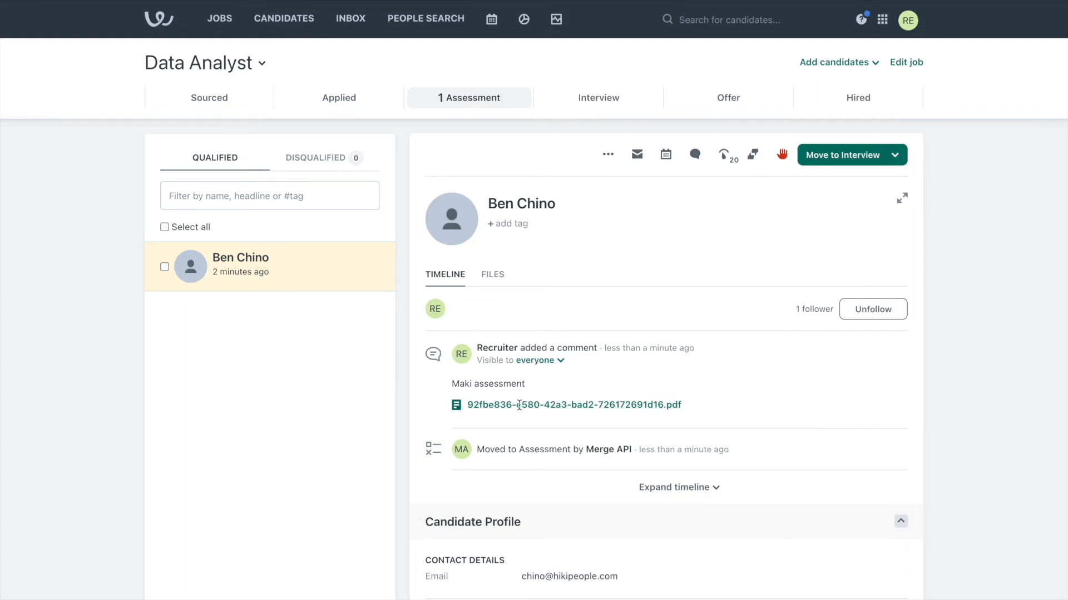
left_click(573, 404)
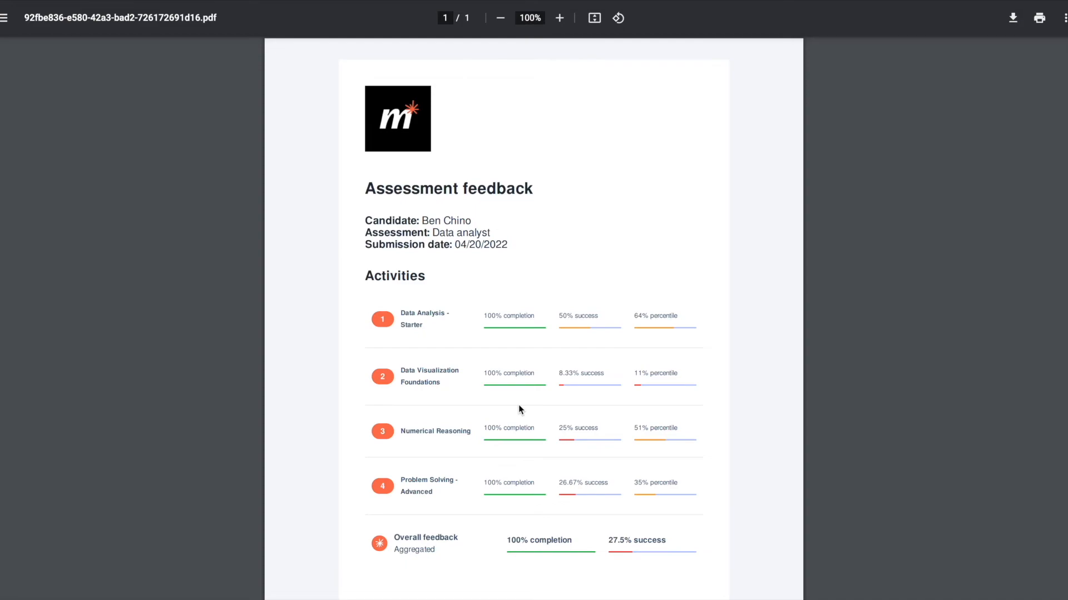
scroll("down", 3)
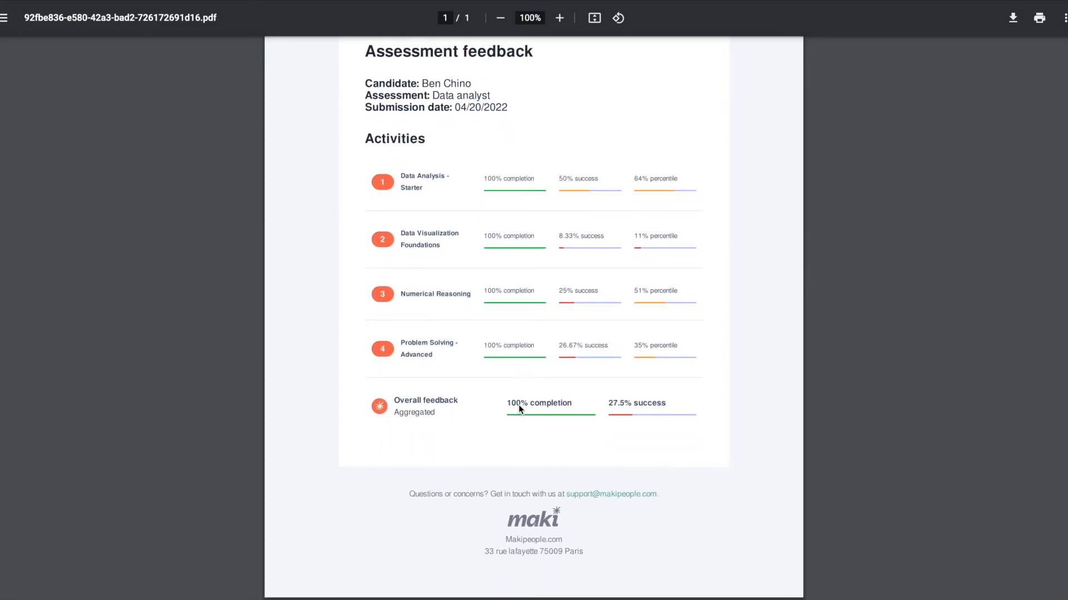